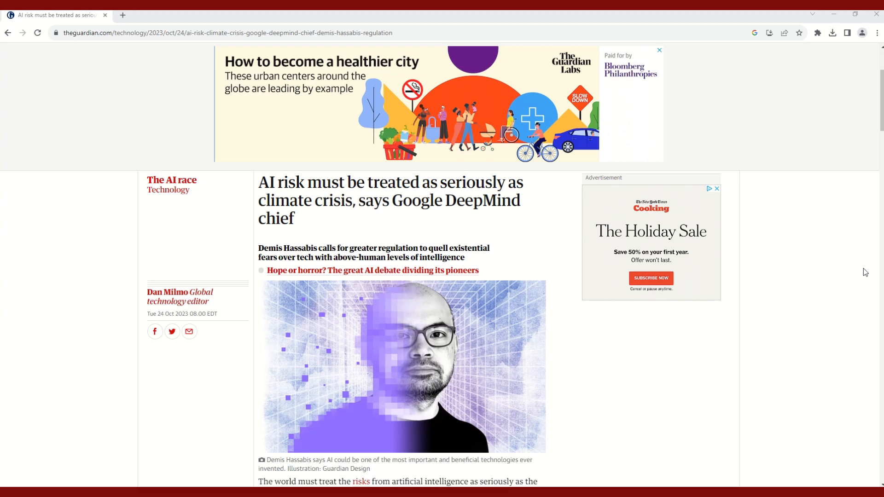
# Scroll up and down through the Guardian AI article
pyautogui.scroll(-3)
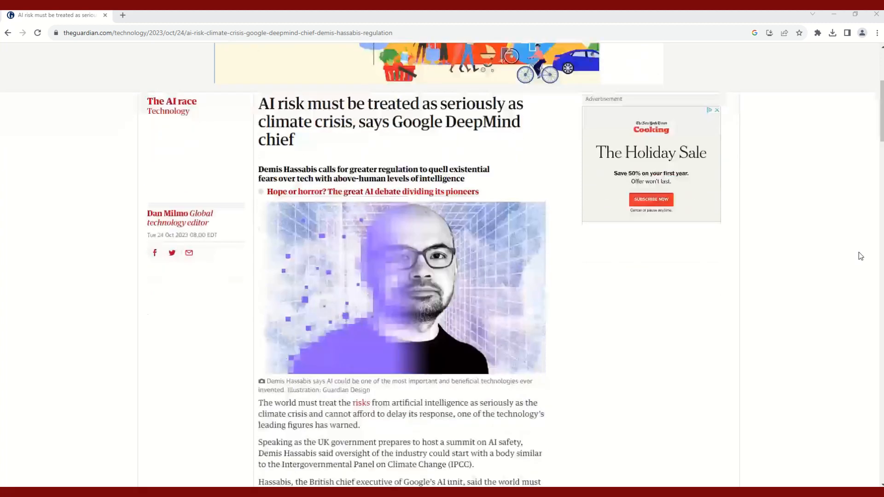
pyautogui.scroll(3)
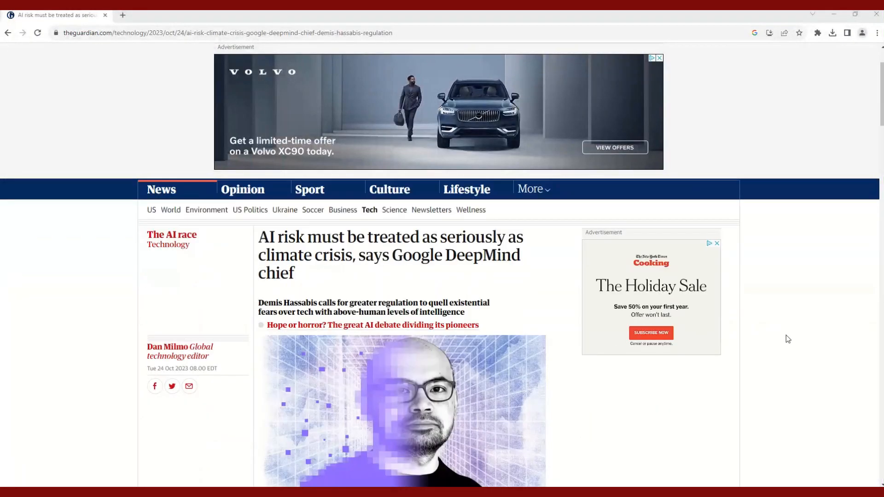
pyautogui.scroll(-3)
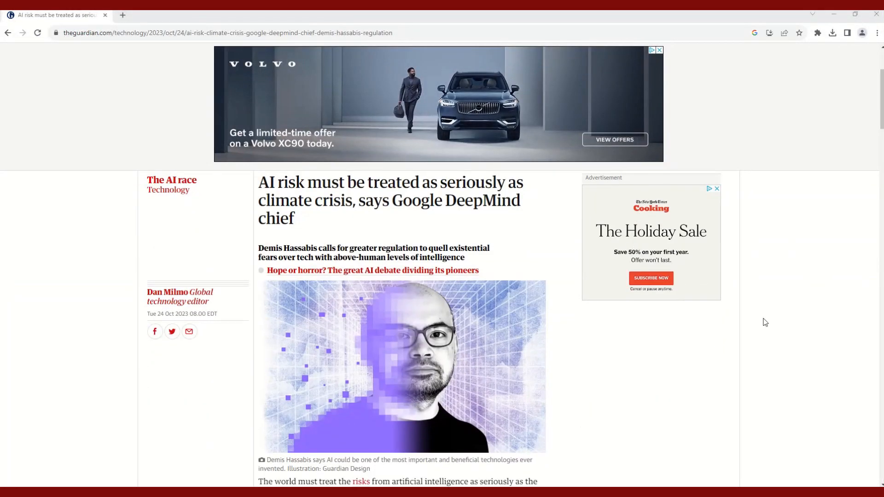
pyautogui.scroll(-3)
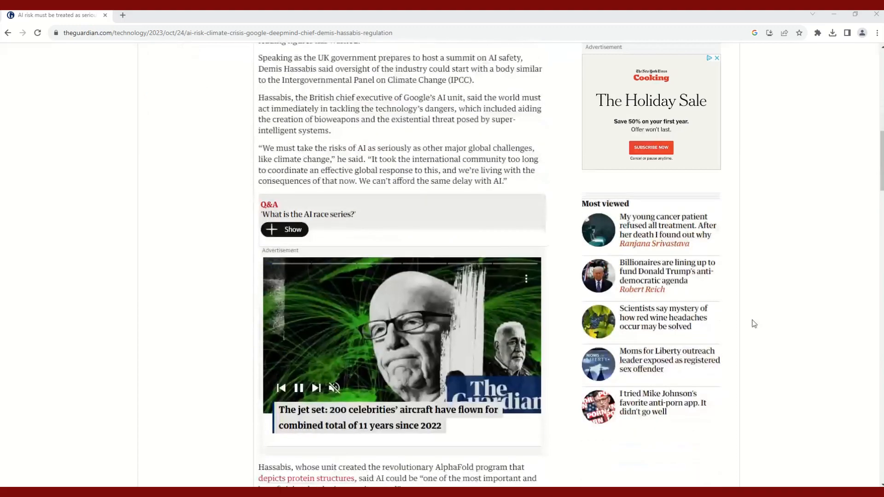
pyautogui.scroll(-3)
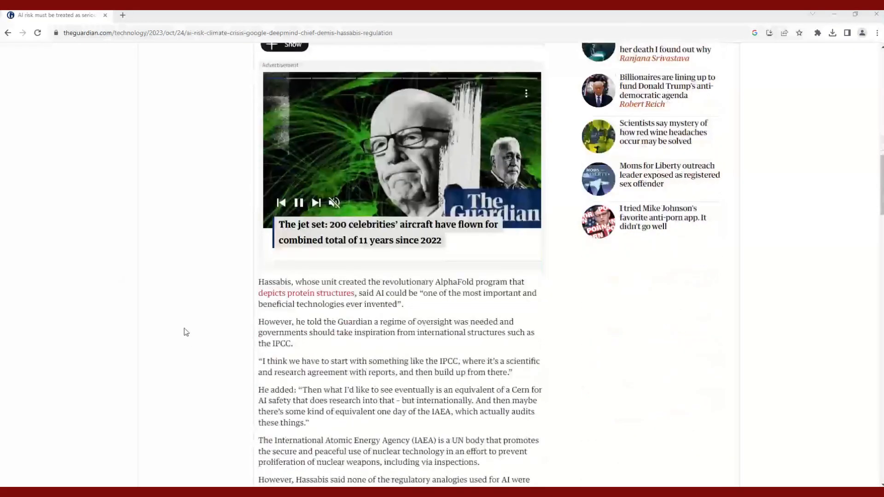
pyautogui.scroll(3)
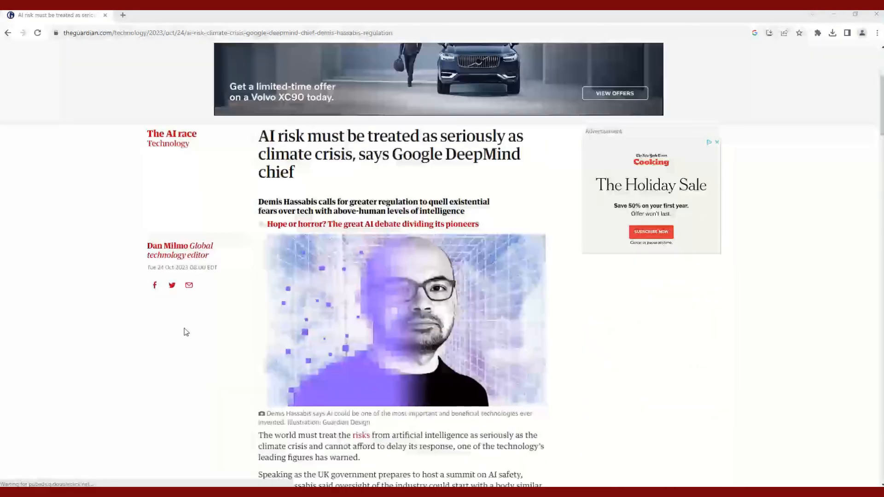
pyautogui.scroll(3)
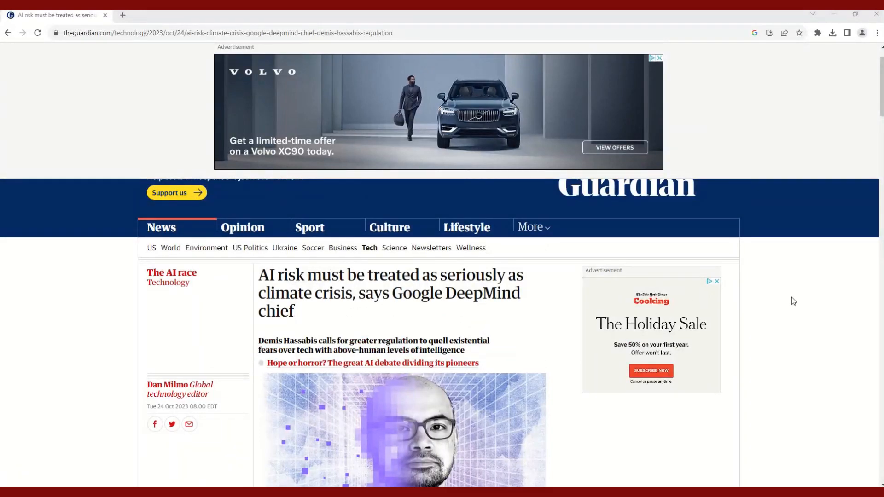
pyautogui.moveTo(807, 204)
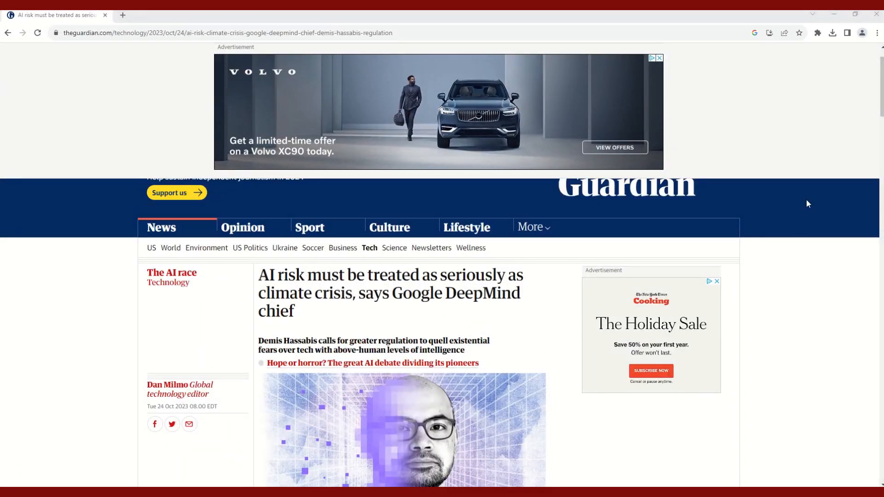
pyautogui.scroll(3)
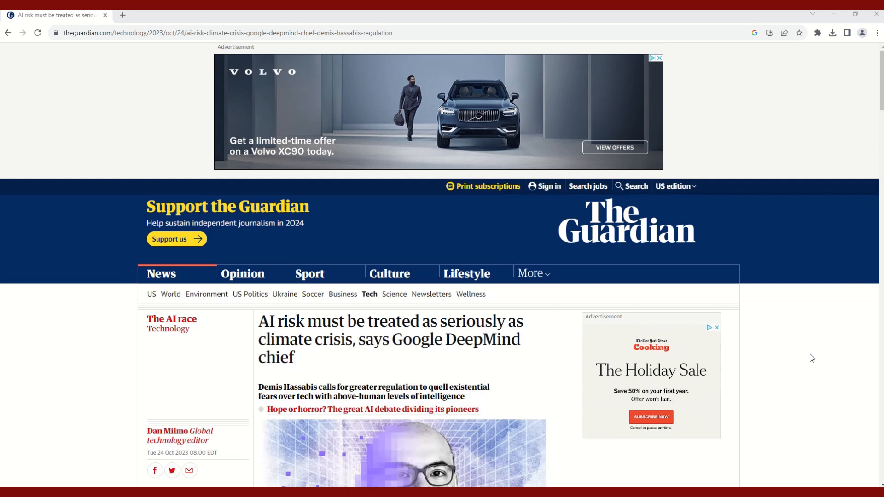
pyautogui.moveTo(810, 293)
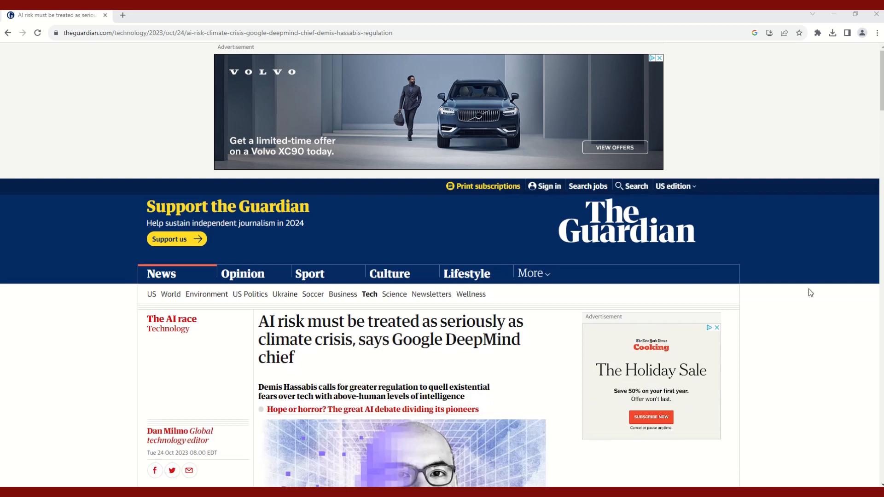
pyautogui.moveTo(815, 44)
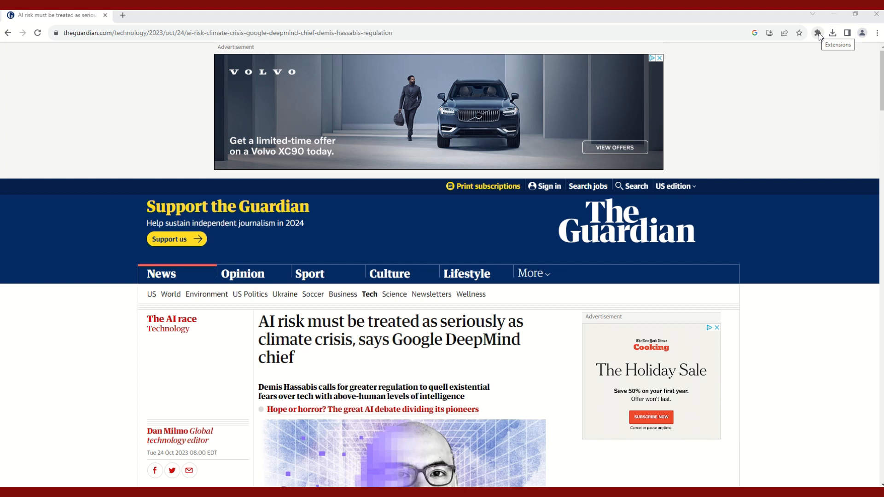
# Launch NCapture for NVivo from Extensions and accept its license agreement
pyautogui.click(817, 33)
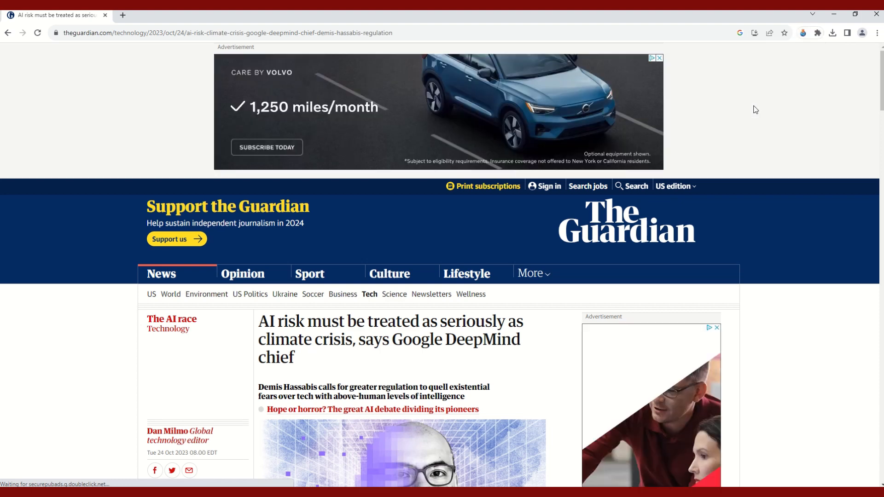
pyautogui.click(801, 33)
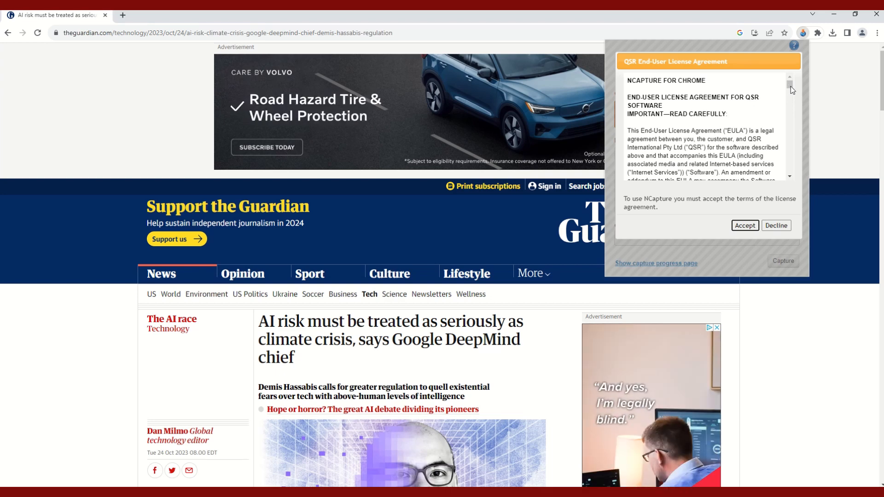
pyautogui.scroll(-3)
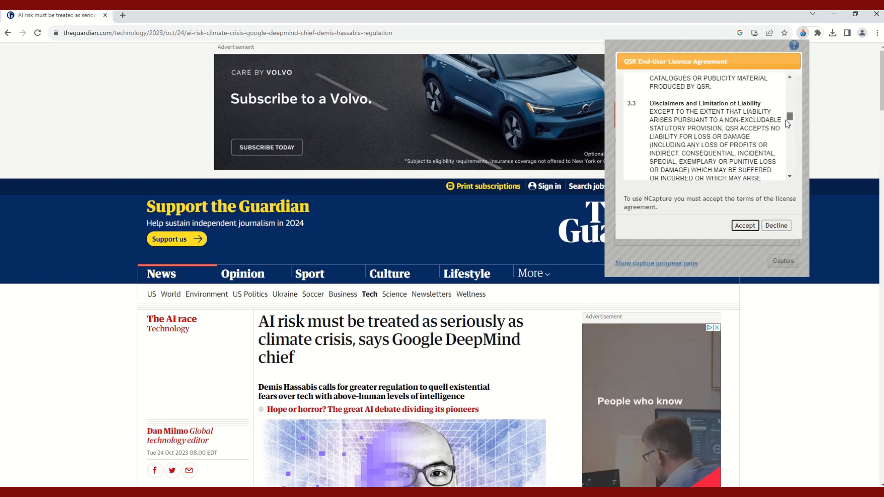
pyautogui.scroll(-3)
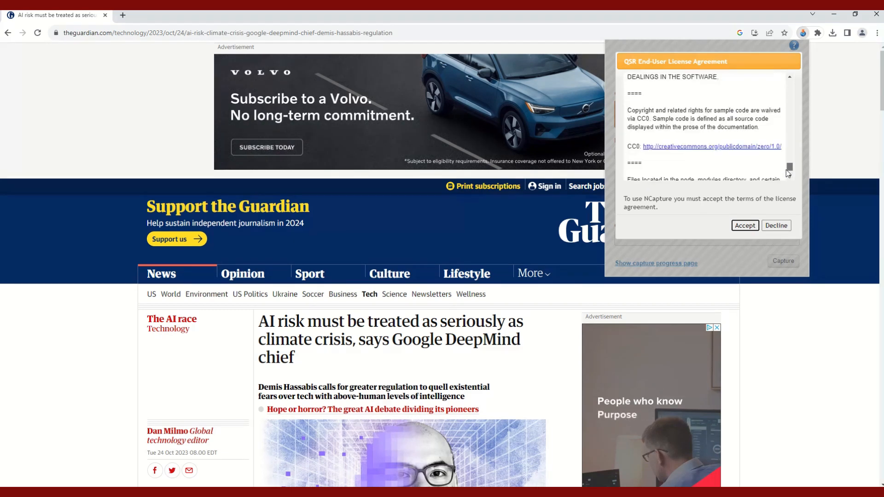
pyautogui.scroll(-3)
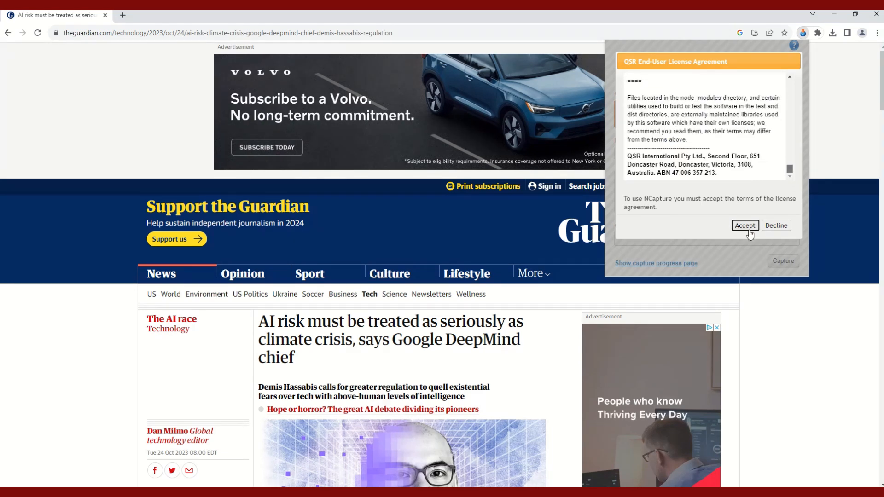
pyautogui.click(743, 225)
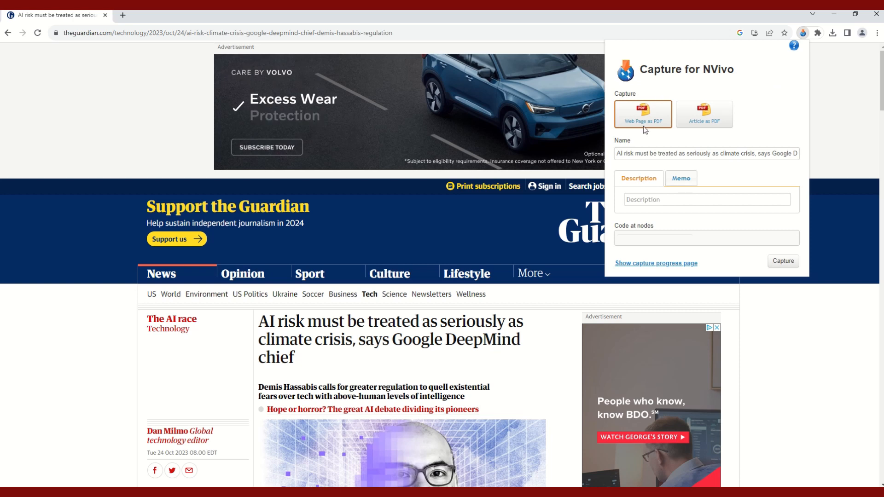
pyautogui.moveTo(706, 103)
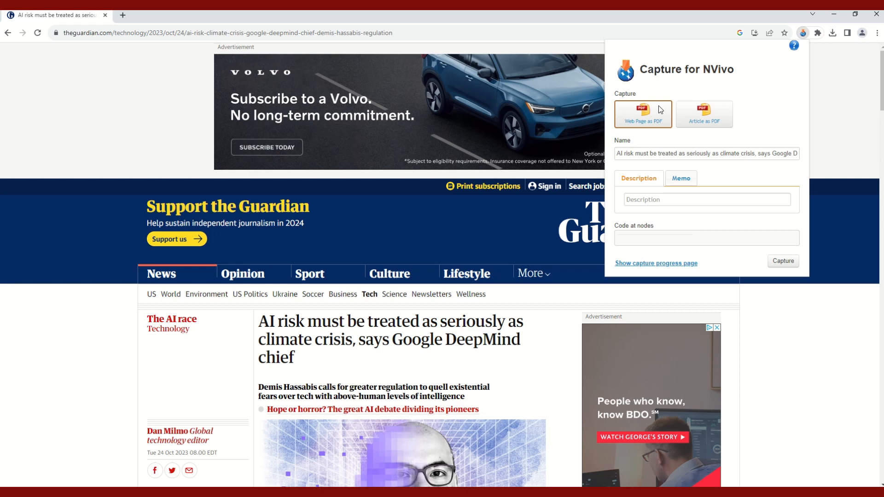
pyautogui.moveTo(151, 180)
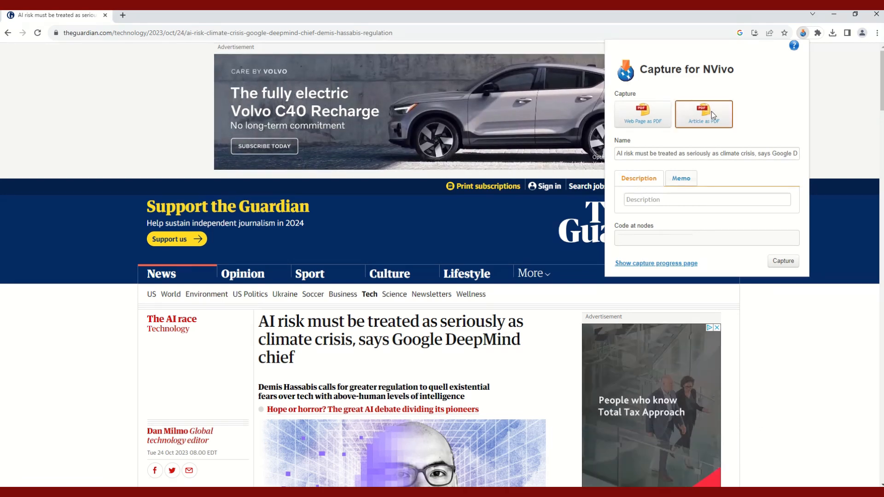
# Choose 'Article as PDF' as the capture format instead of 'Web Page as PDF'
pyautogui.click(702, 114)
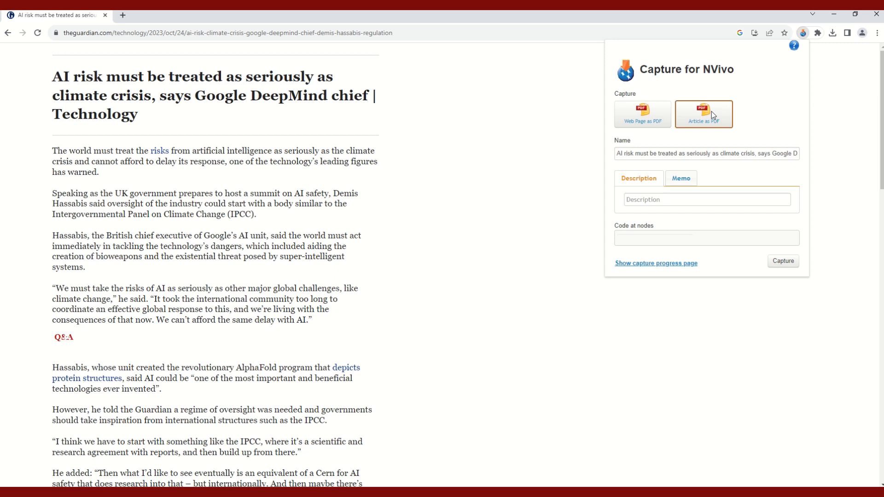
pyautogui.moveTo(739, 106)
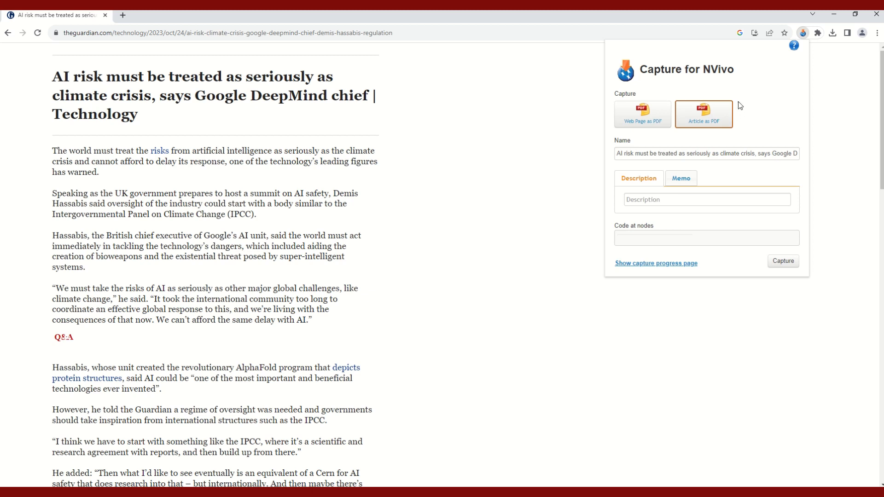
pyautogui.moveTo(681, 178)
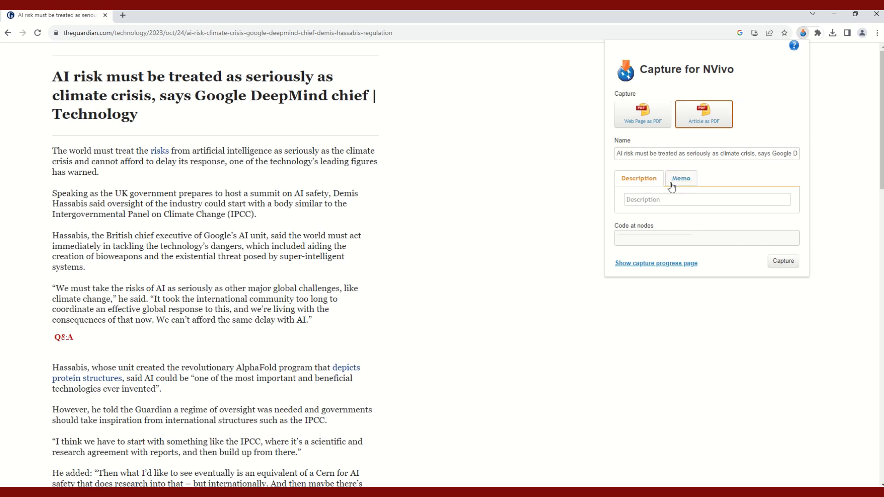
# Enter the capture description 'ai and climate change', then show the memo section
pyautogui.click(680, 178)
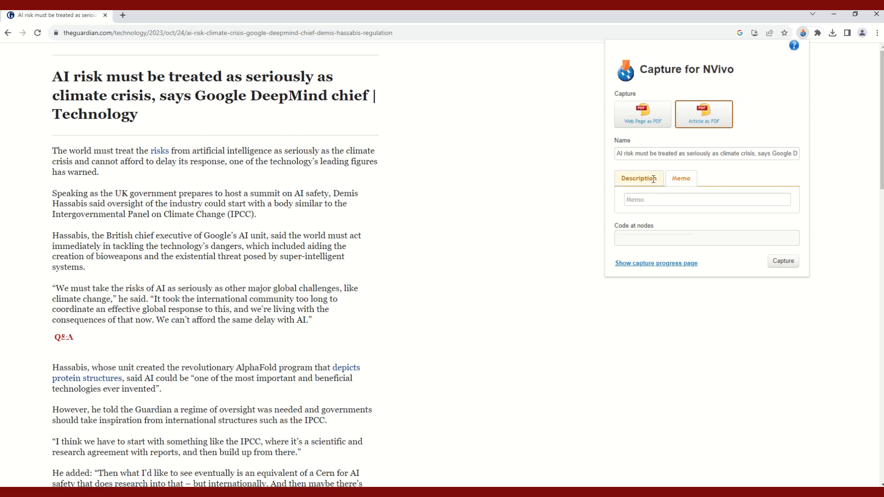
pyautogui.click(638, 178)
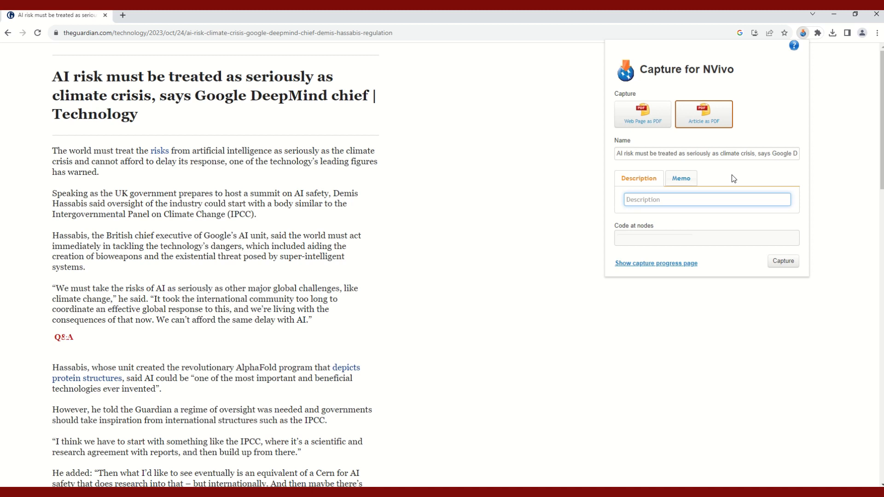
pyautogui.write('ai and c')
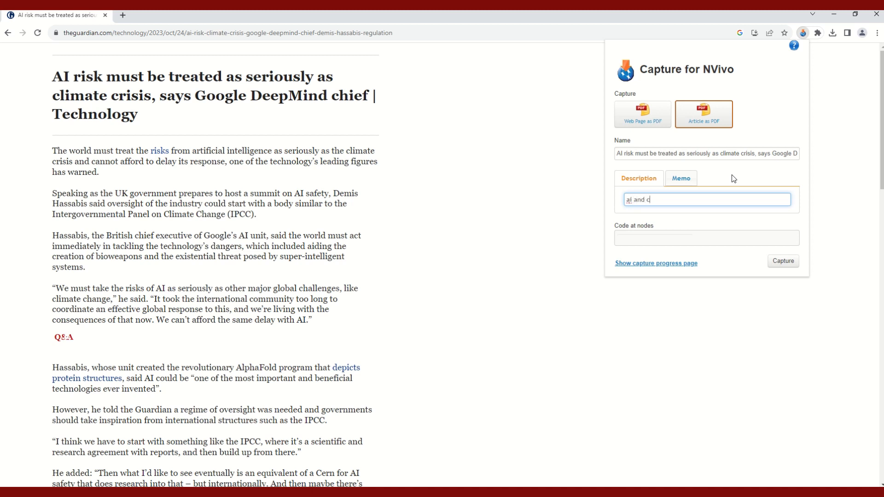
pyautogui.write('limate change')
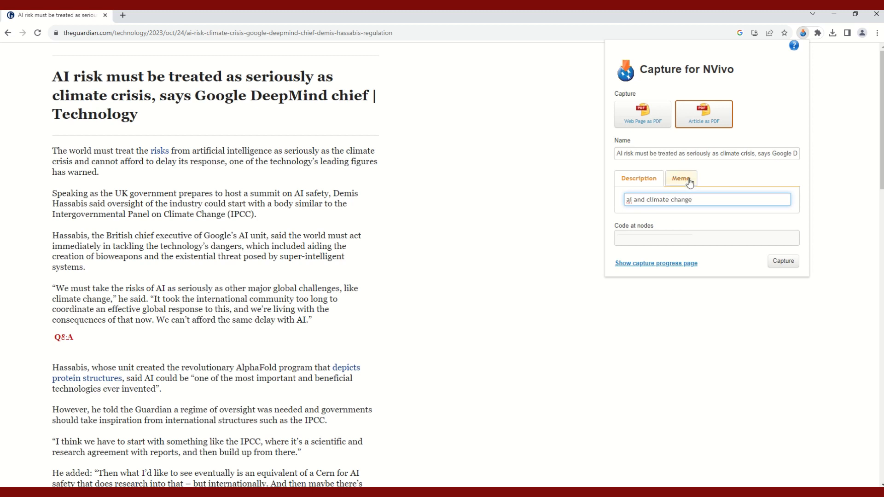
pyautogui.click(680, 178)
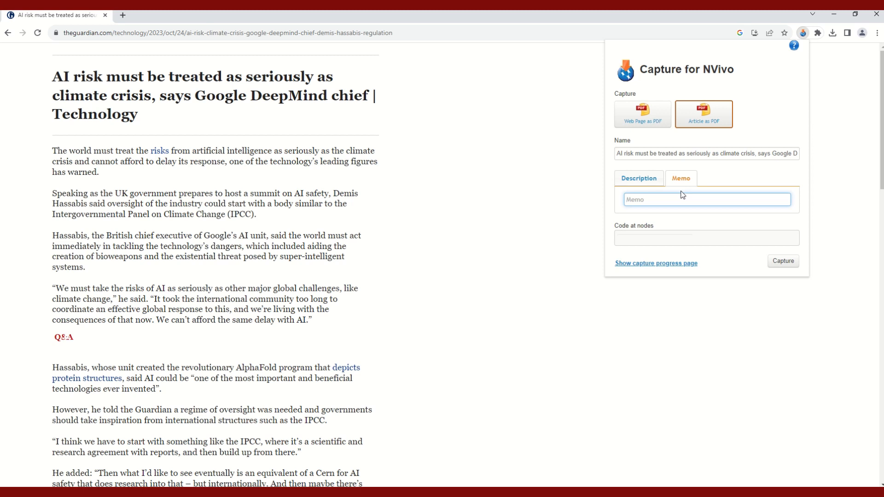
# Write the memo note '1st article; look at climate change angle' in the Memo box
pyautogui.write('1st a')
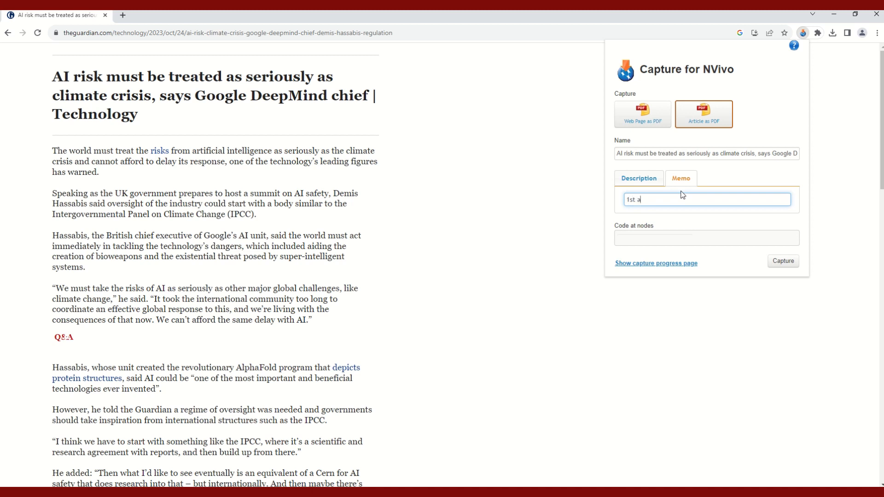
pyautogui.write('rticle; look at')
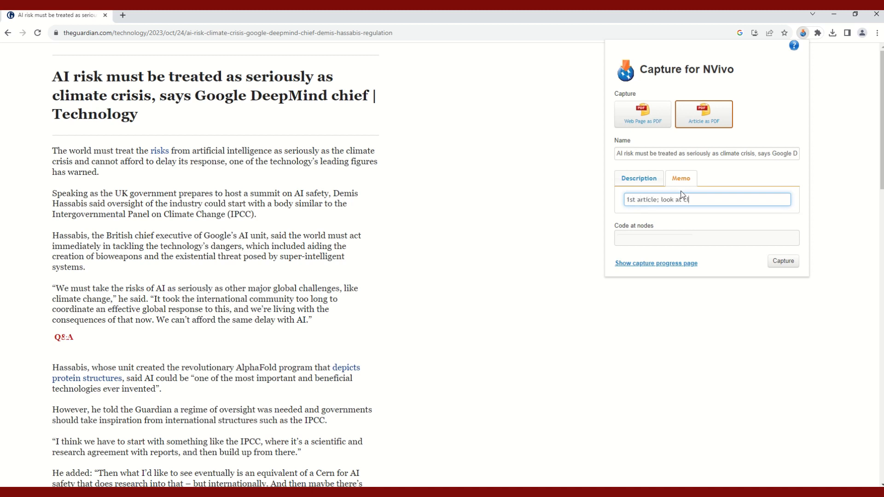
pyautogui.write('climate change')
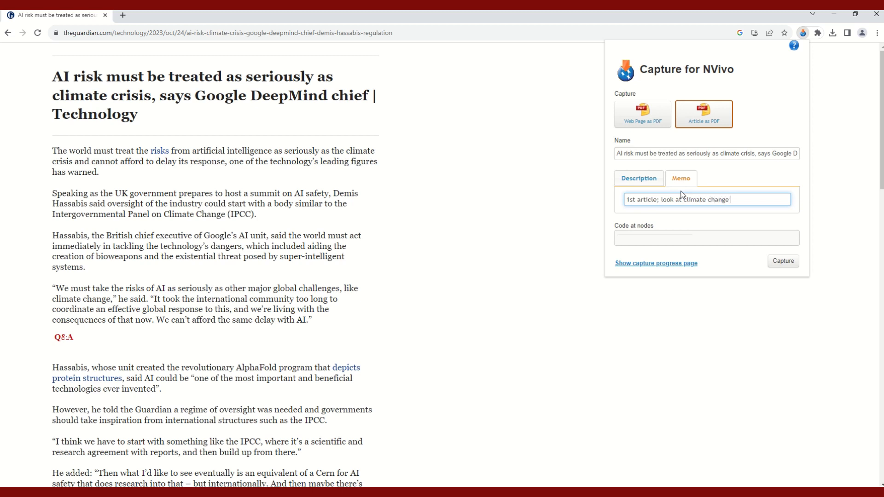
pyautogui.write('angle')
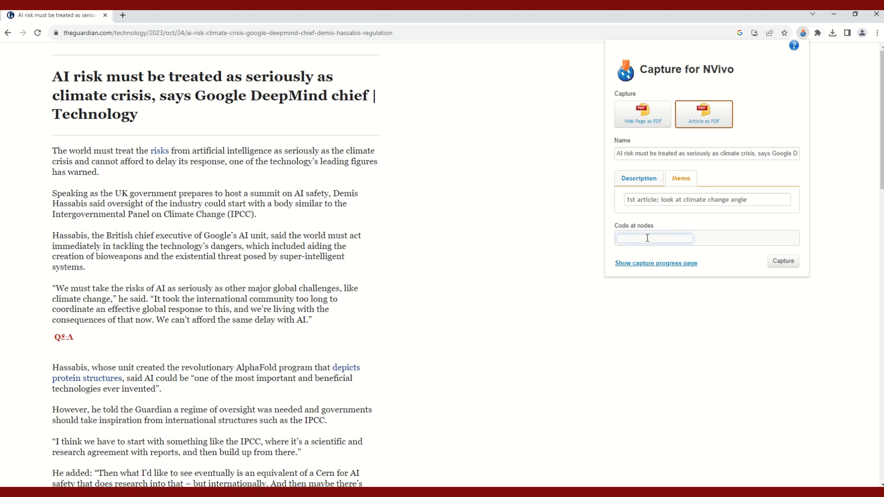
# Enter 'climate change' in the Code at nodes field
pyautogui.click(654, 238)
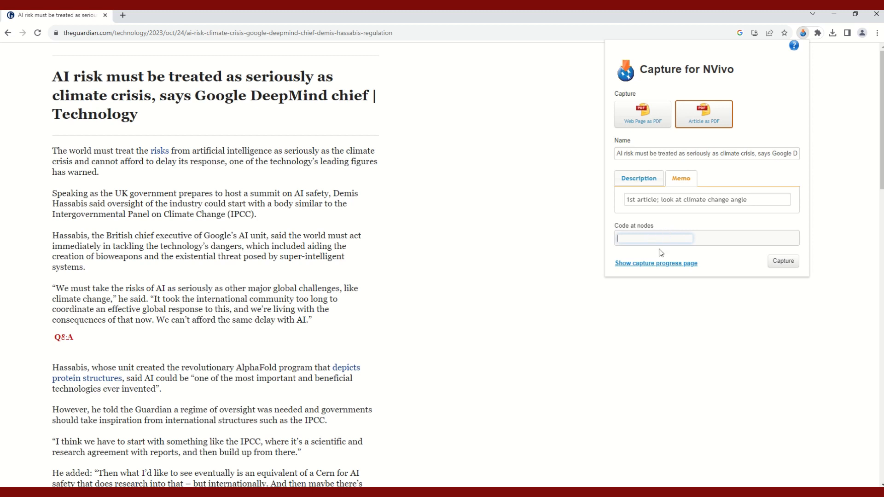
pyautogui.moveTo(658, 238)
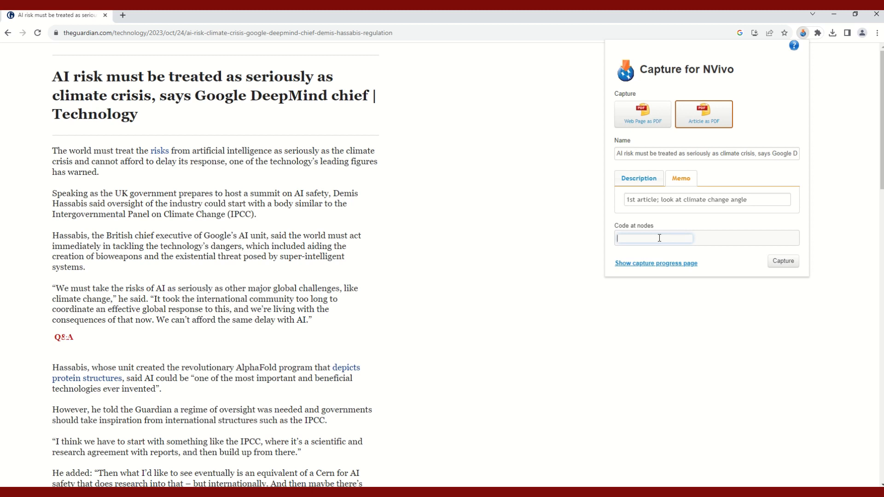
pyautogui.write('climate c')
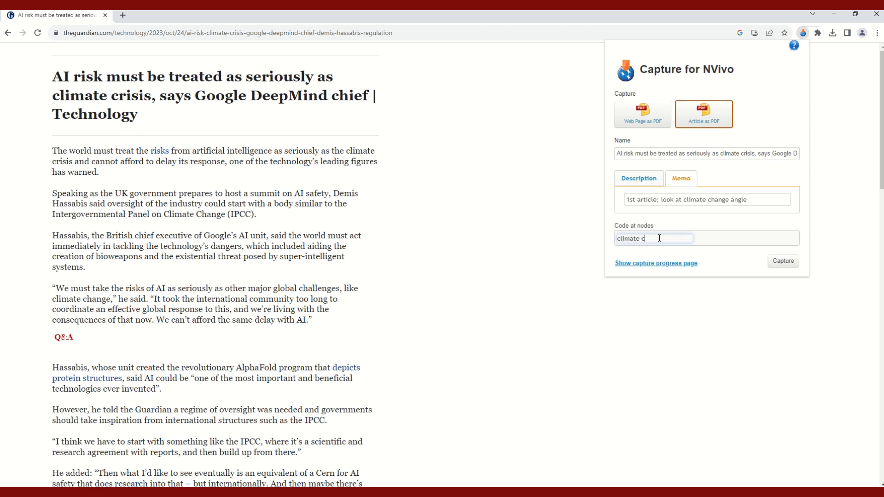
pyautogui.write('hange')
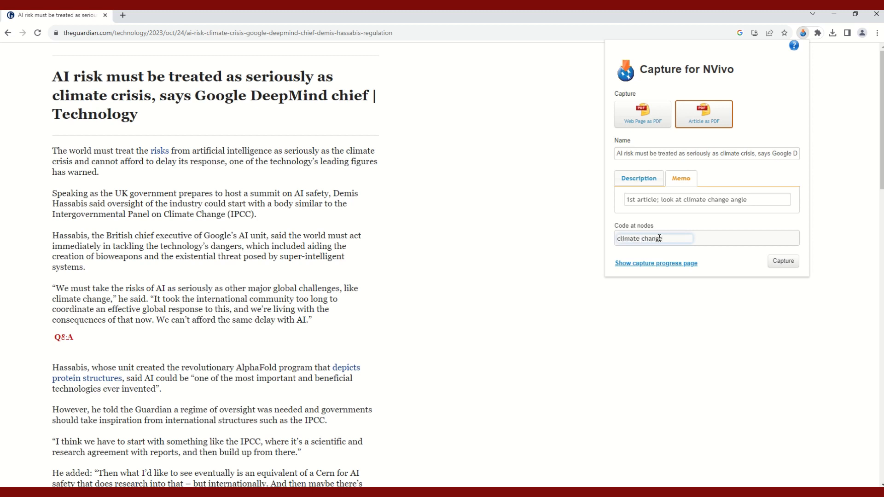
pyautogui.moveTo(728, 267)
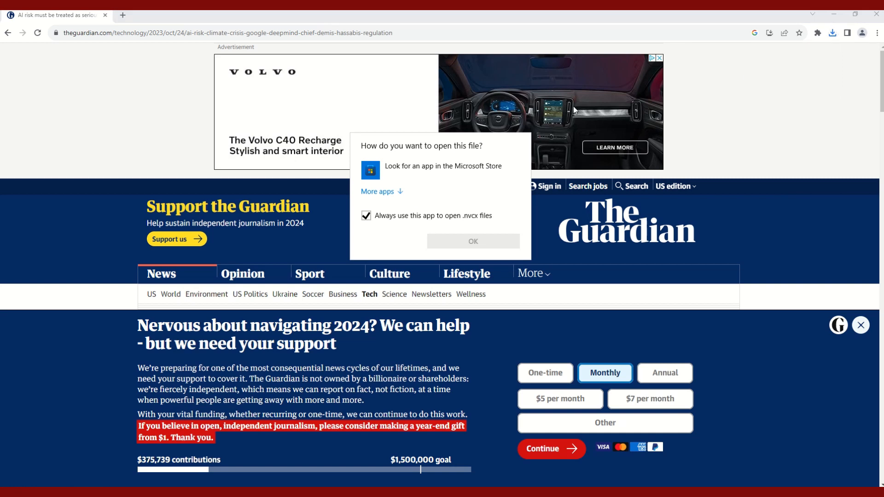
pyautogui.moveTo(468, 228)
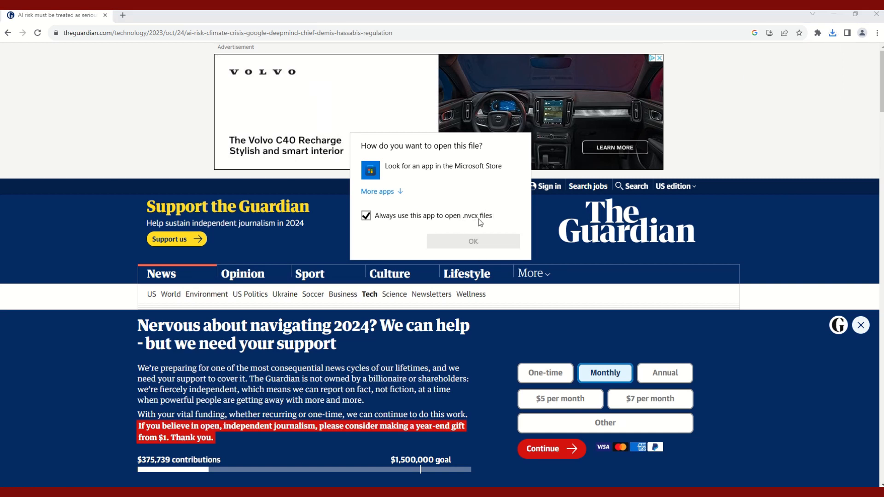
pyautogui.moveTo(494, 225)
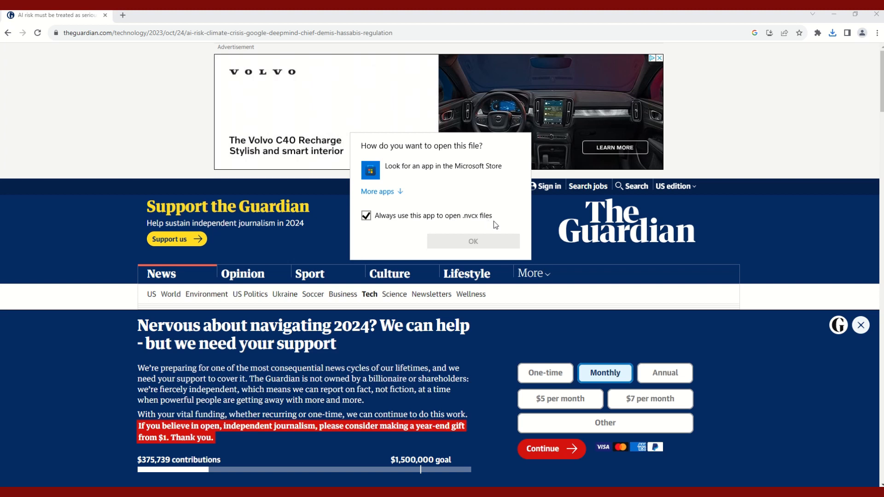